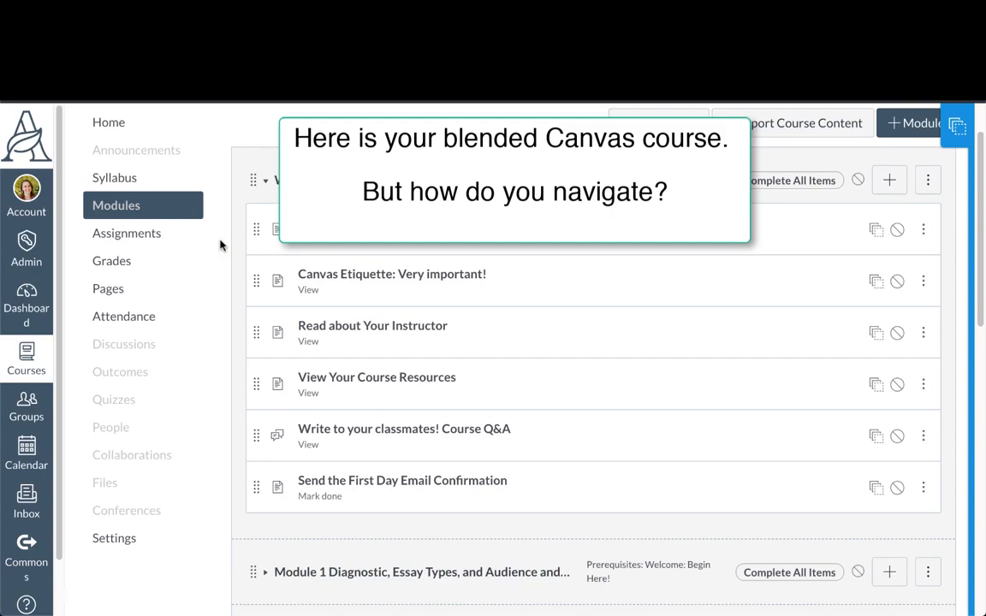
Scroll down the Modules page and expand Module 1 to list its Overview, To Do List and Reflection.
{"action": "scroll", "scroll_direction": "down", "scroll_amount": 3}
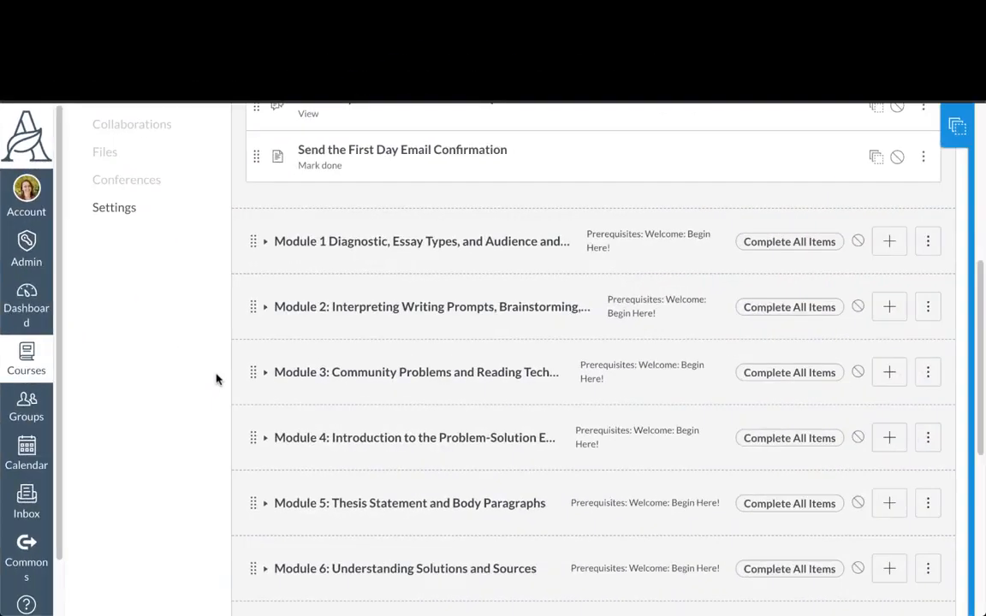
{"action": "scroll", "scroll_direction": "down", "scroll_amount": 3}
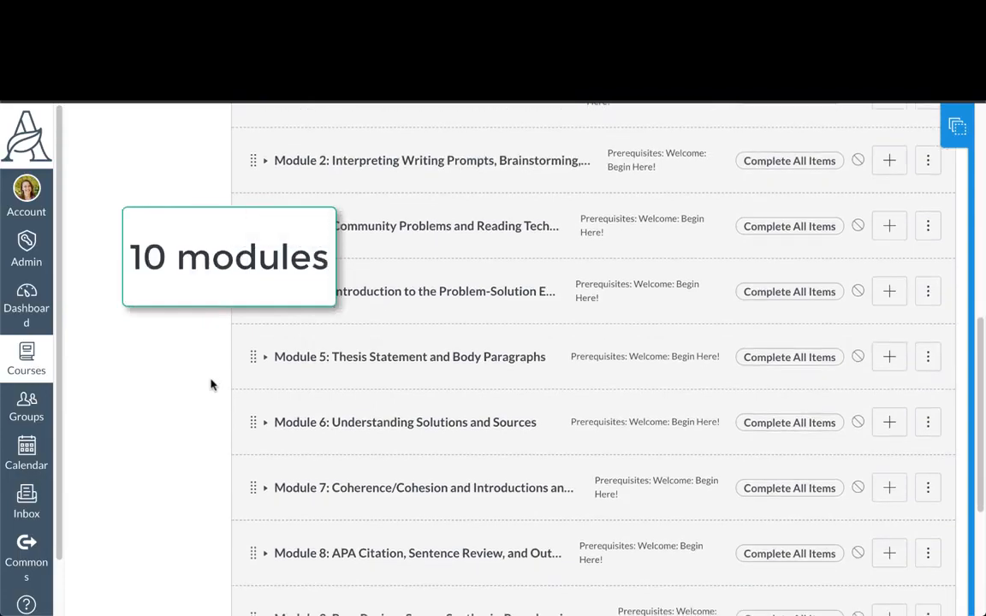
{"action": "scroll", "scroll_direction": "down", "scroll_amount": 3}
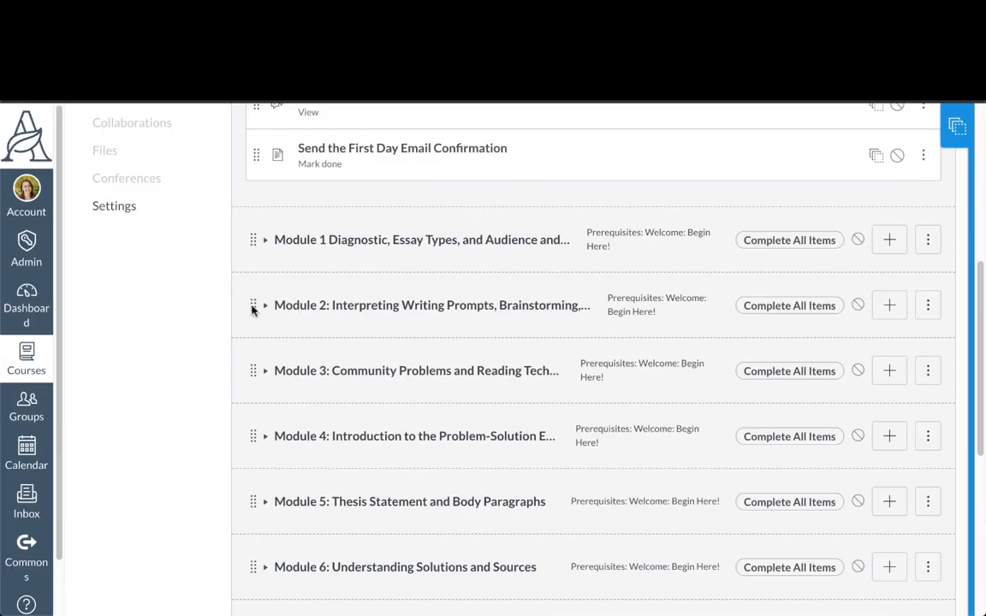
{"action": "mouse_move", "coordinate": [274, 246]}
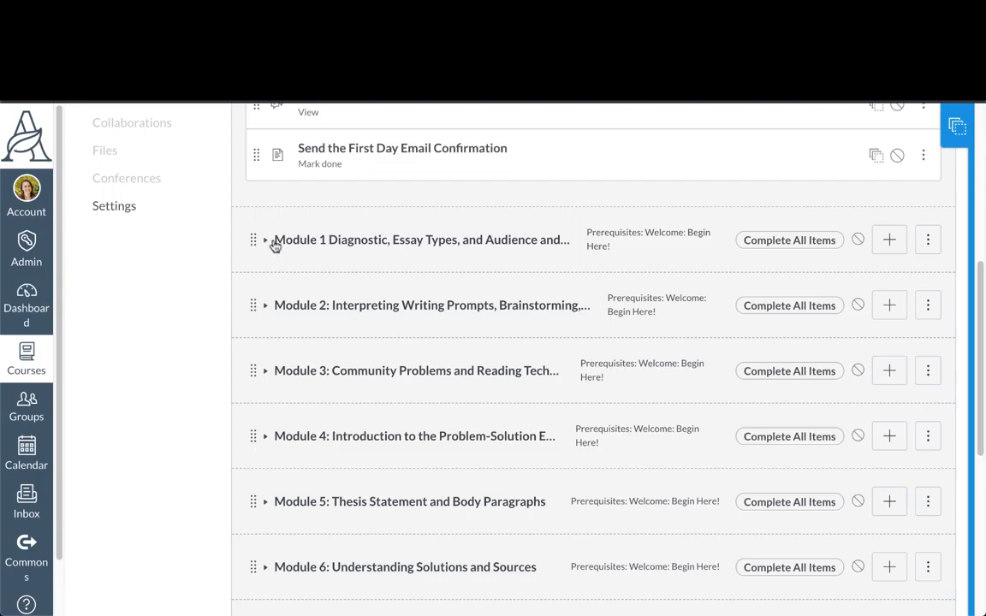
{"action": "left_click", "coordinate": [265, 240]}
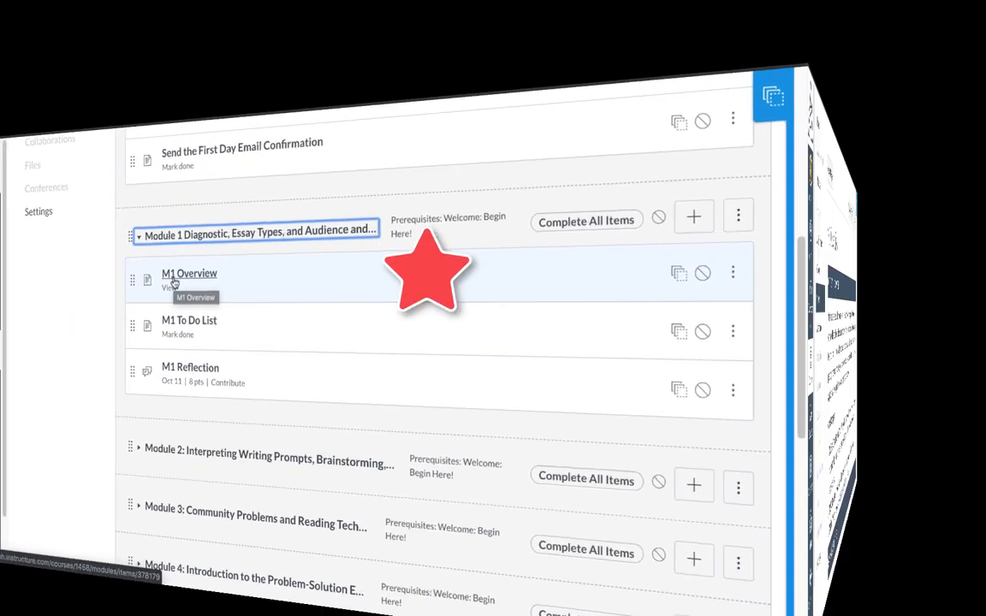
Read through the M1 Overview page's competencies, learning objectives and pre-reading sections.
{"action": "left_click", "coordinate": [189, 273]}
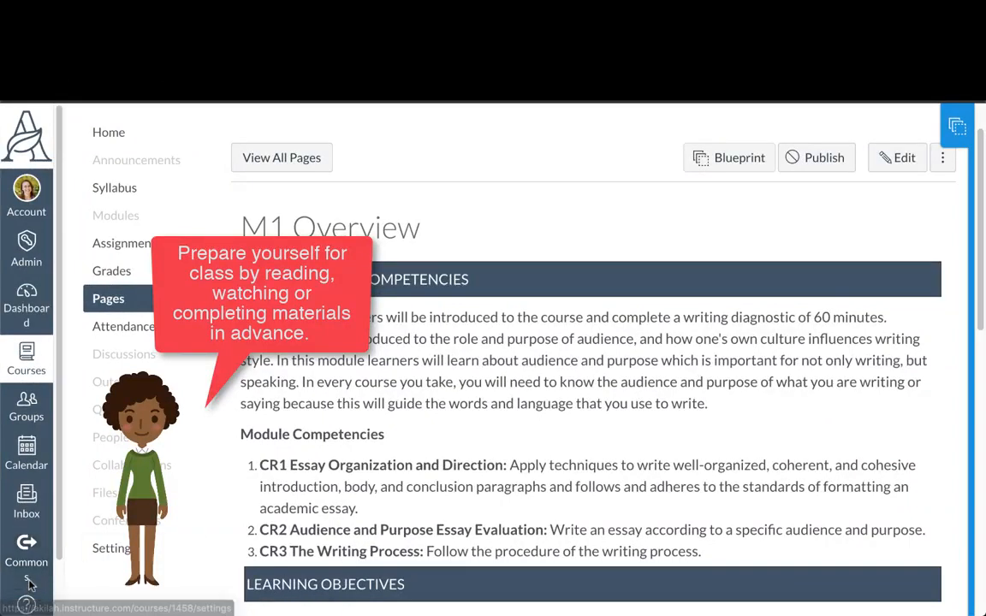
{"action": "scroll", "scroll_direction": "down", "scroll_amount": 3}
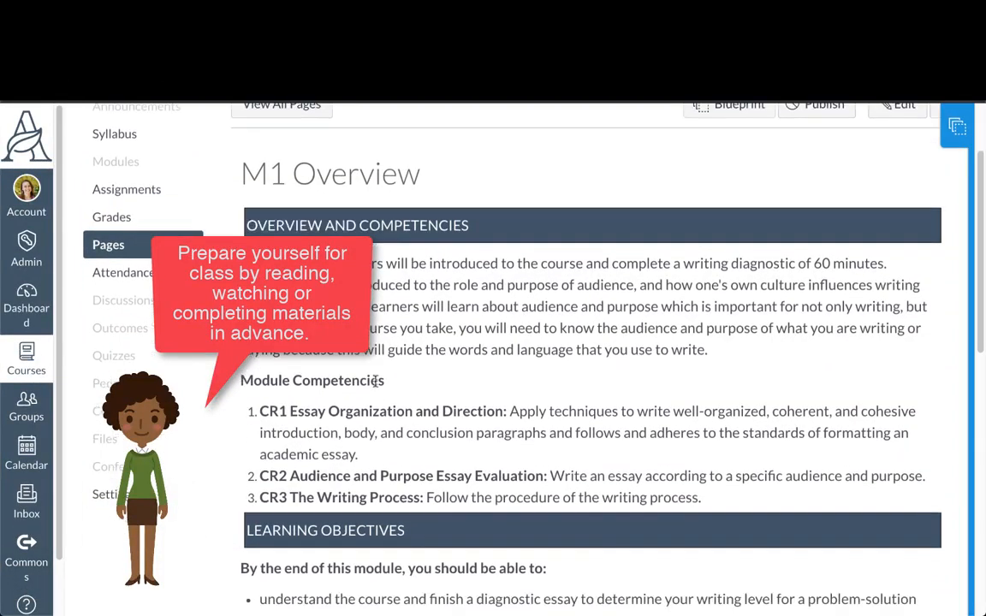
{"action": "scroll", "scroll_direction": "down", "scroll_amount": 3}
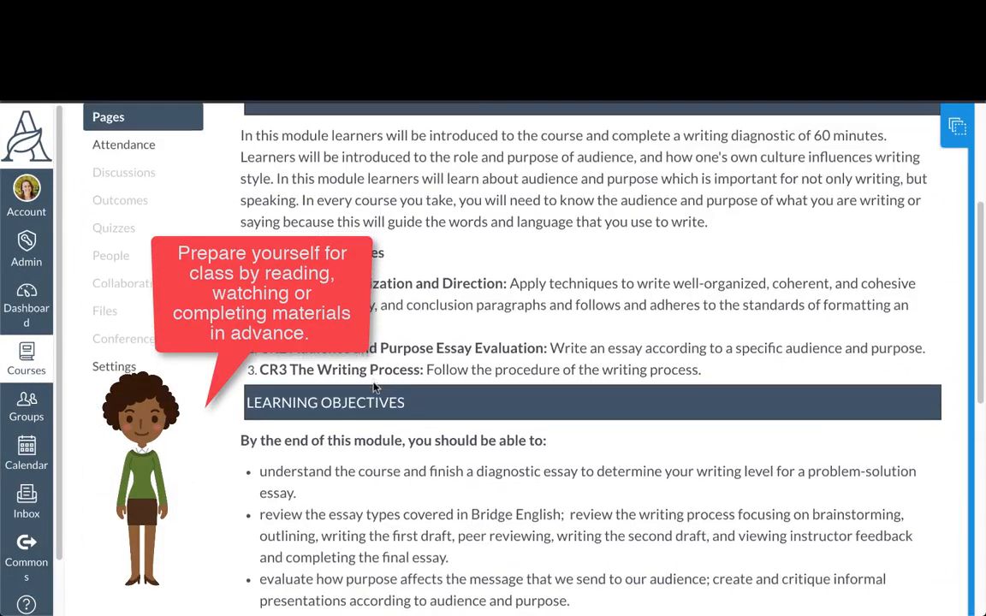
{"action": "scroll", "scroll_direction": "down", "scroll_amount": 3}
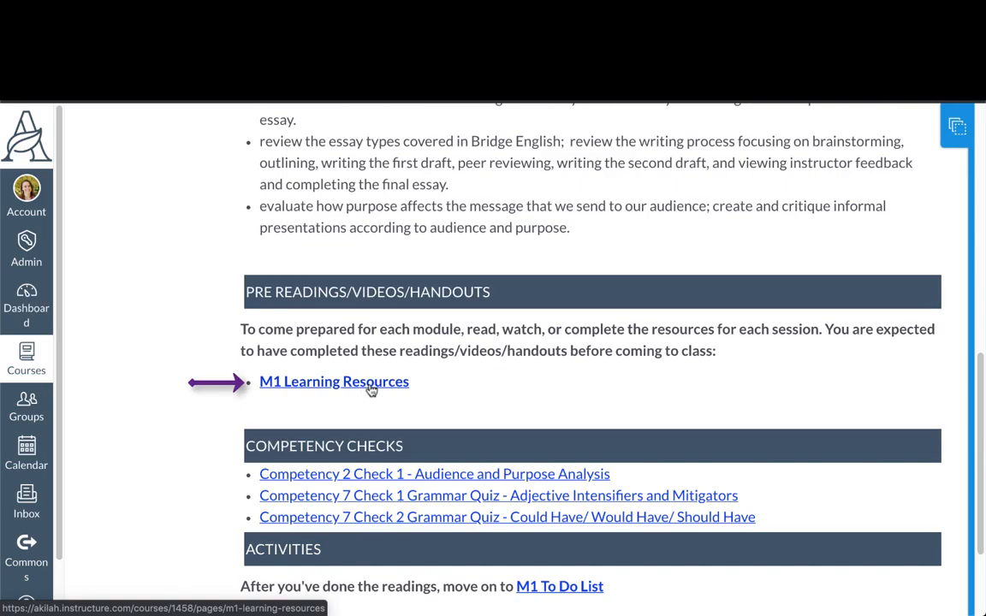
{"action": "scroll", "scroll_direction": "down", "scroll_amount": 3}
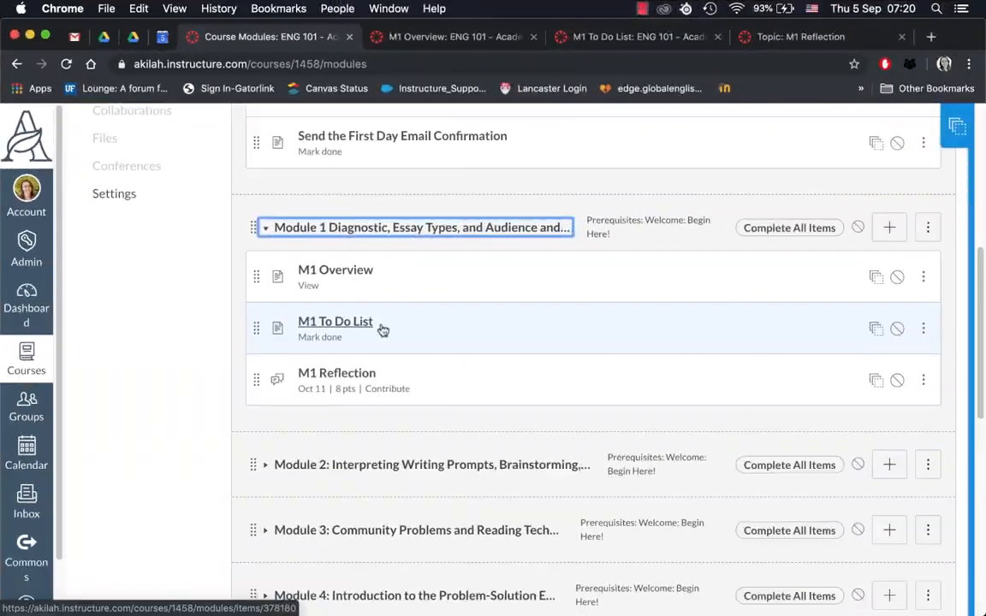
{"action": "mouse_move", "coordinate": [383, 326]}
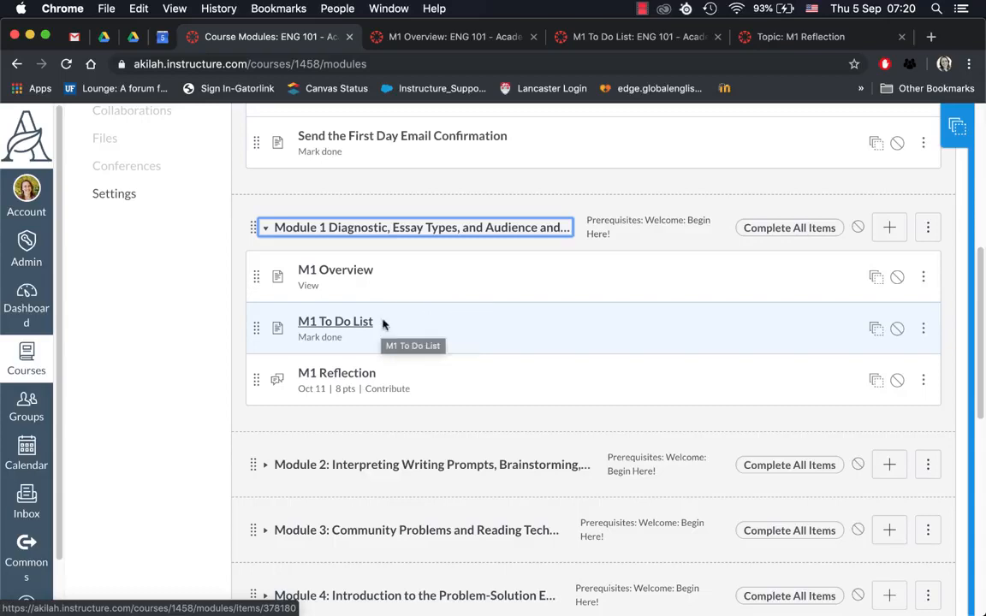
Open Module 1's To Do List page at the Session M1S1 objectives and activities.
{"action": "left_click", "coordinate": [334, 321]}
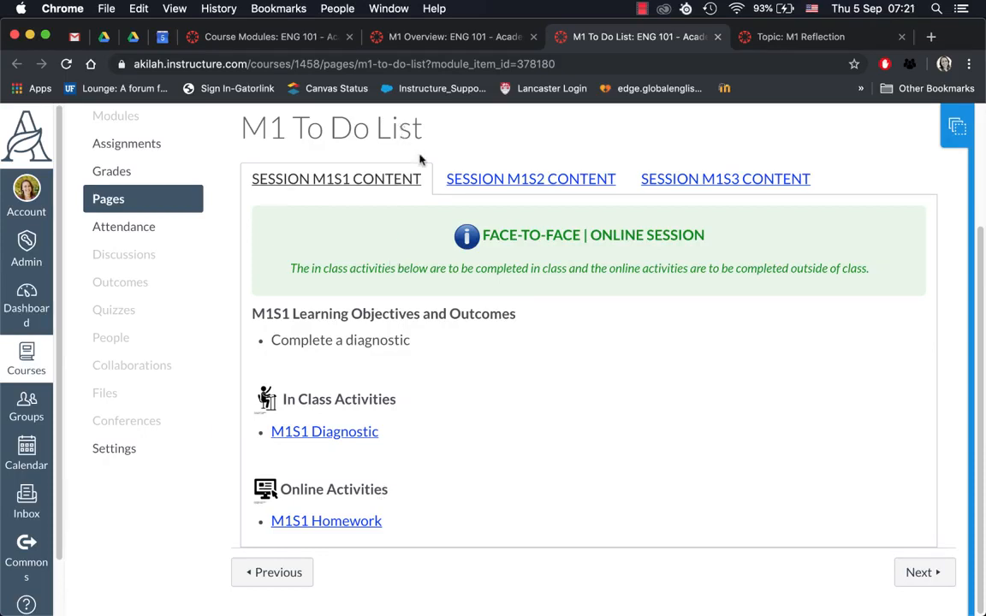
Browse the Session M1S2 and M1S3 tabs, then view the Syllabus and the Assignments list.
{"action": "left_click", "coordinate": [531, 179]}
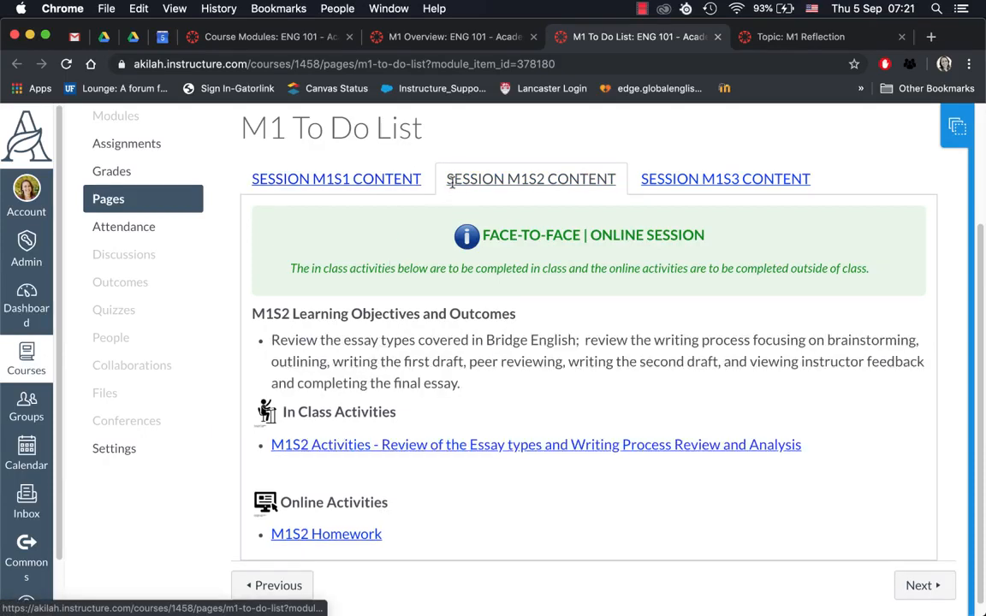
{"action": "left_click", "coordinate": [725, 178]}
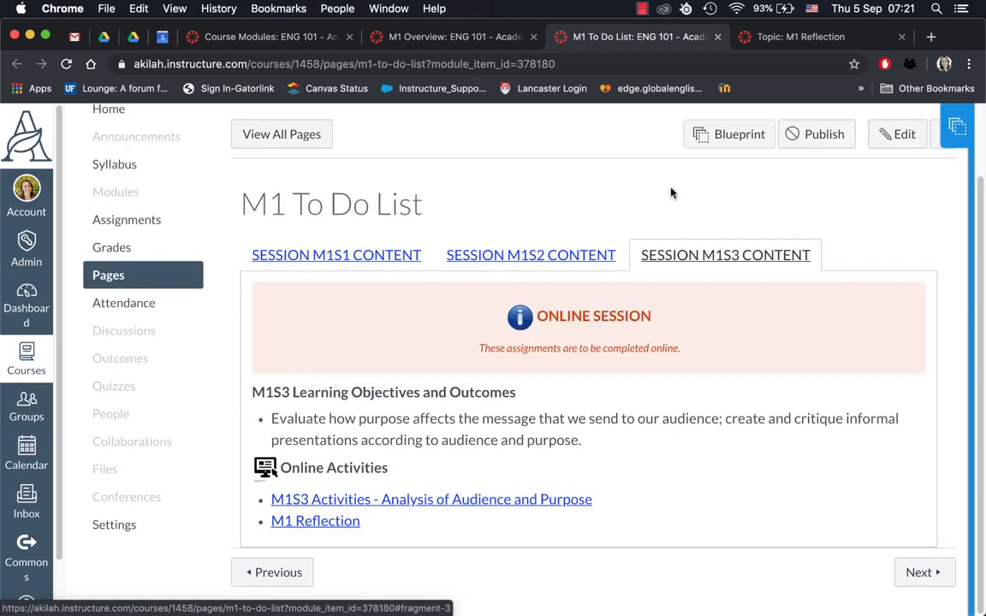
{"action": "mouse_move", "coordinate": [651, 265]}
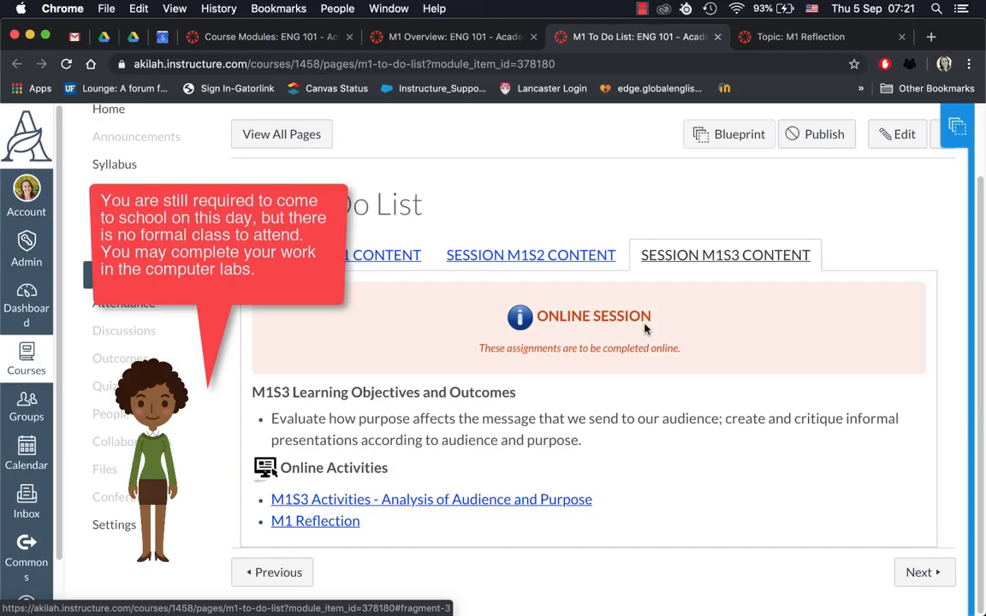
{"action": "mouse_move", "coordinate": [537, 492]}
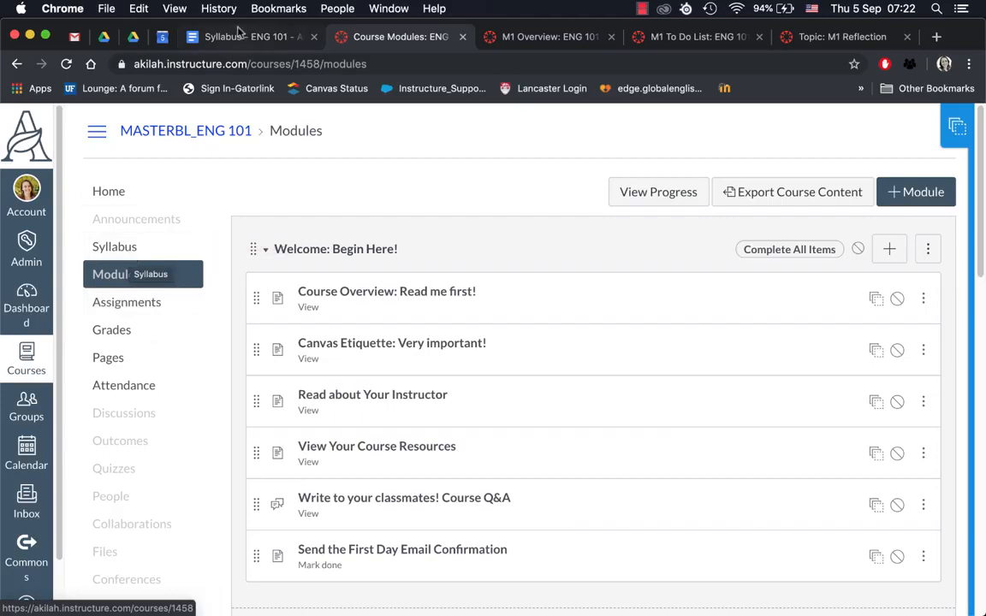
{"action": "left_click", "coordinate": [249, 37]}
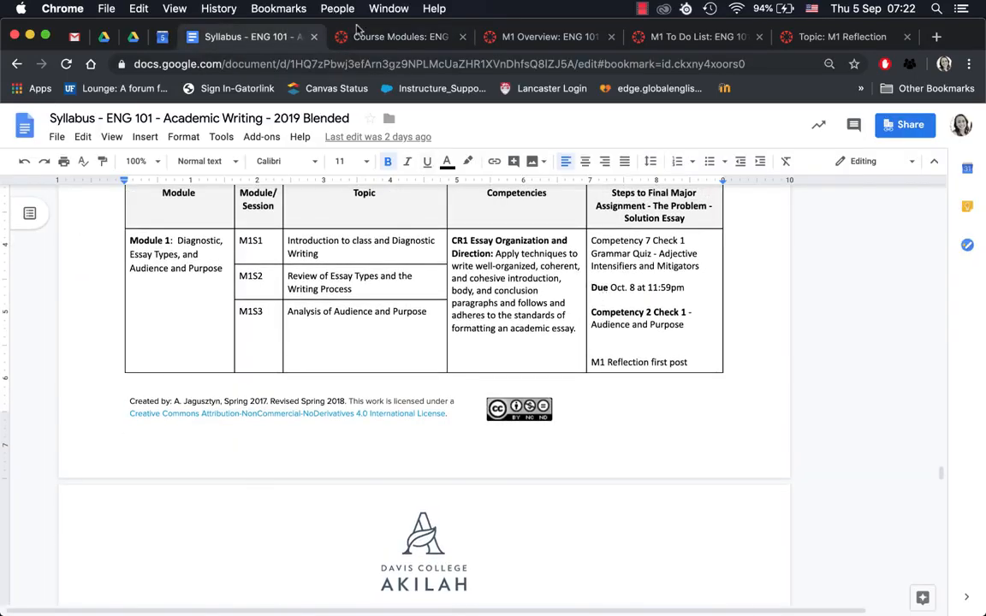
{"action": "left_click", "coordinate": [399, 37]}
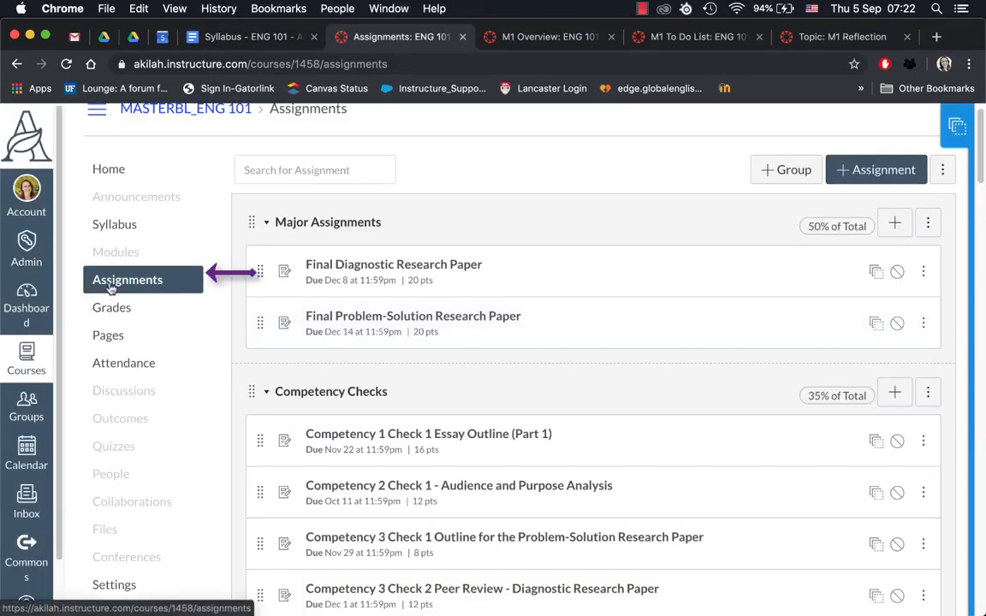